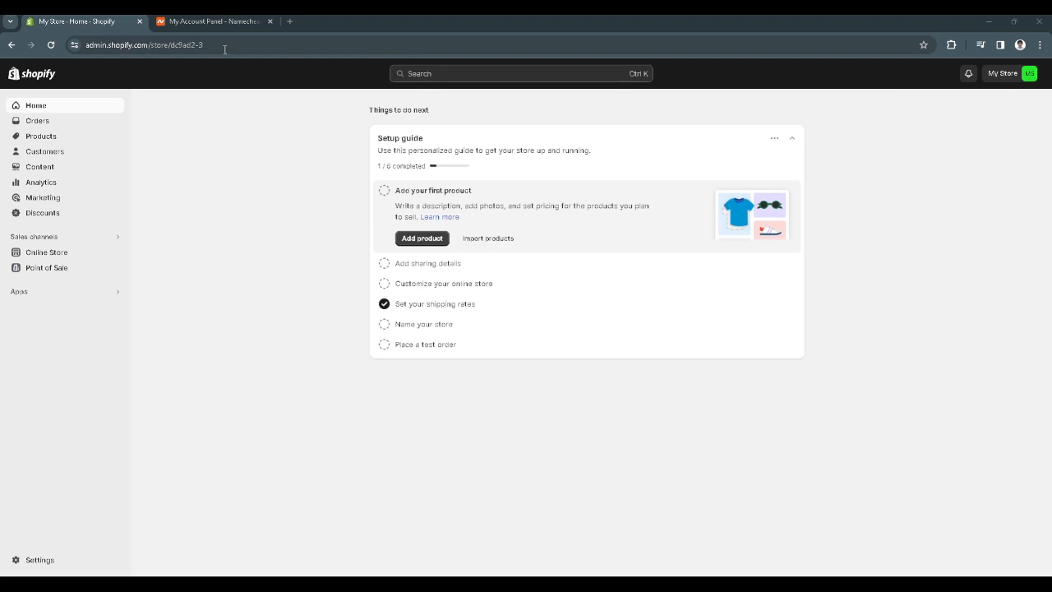
mouse_move(329, 36)
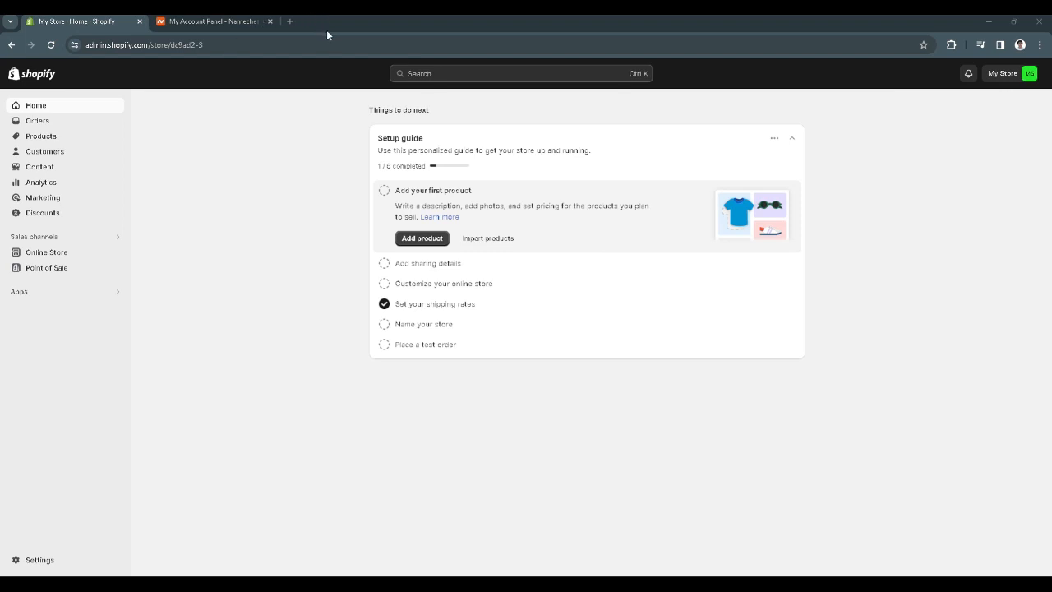
mouse_move(647, 572)
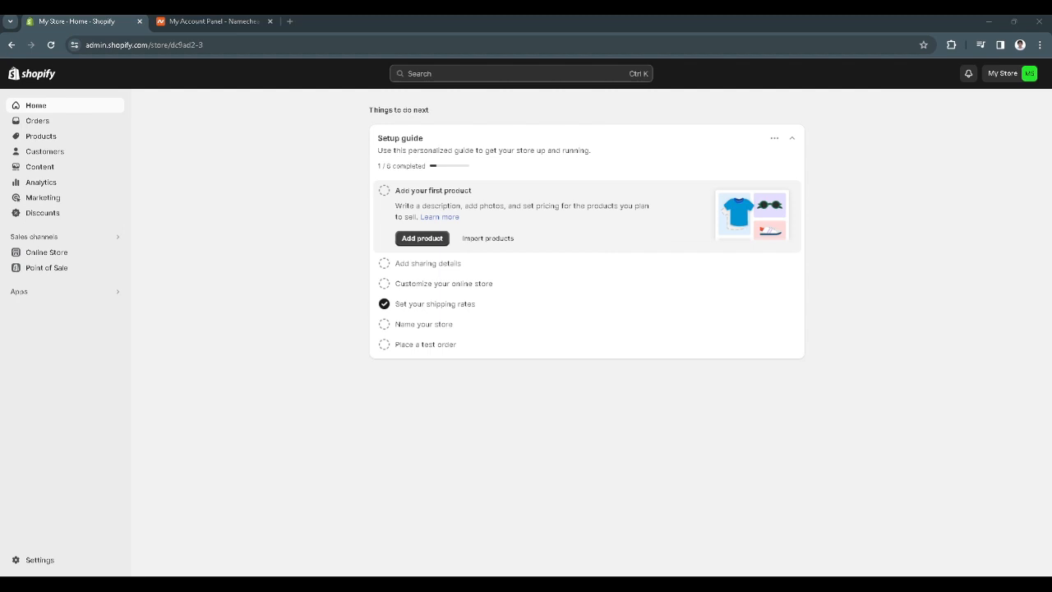
mouse_move(212, 362)
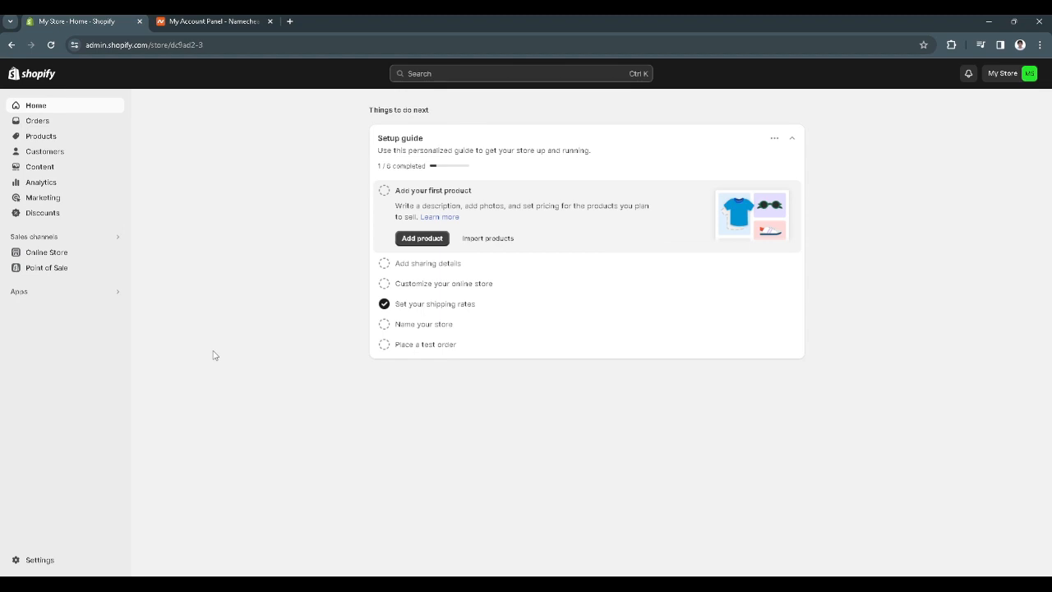
mouse_move(92, 237)
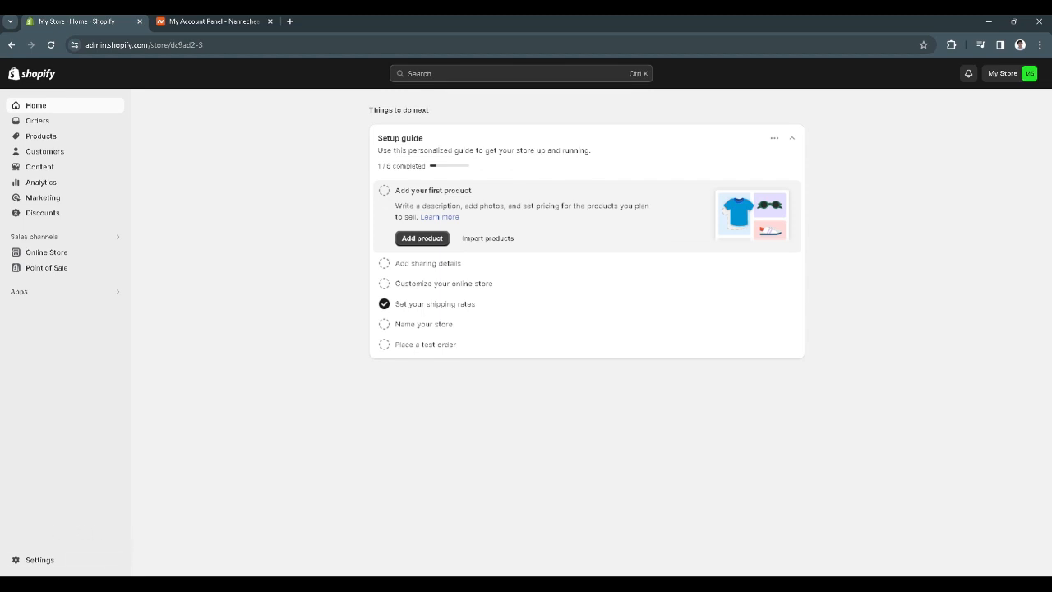
- Go to the store's Settings and then its Domains page
left_click(40, 559)
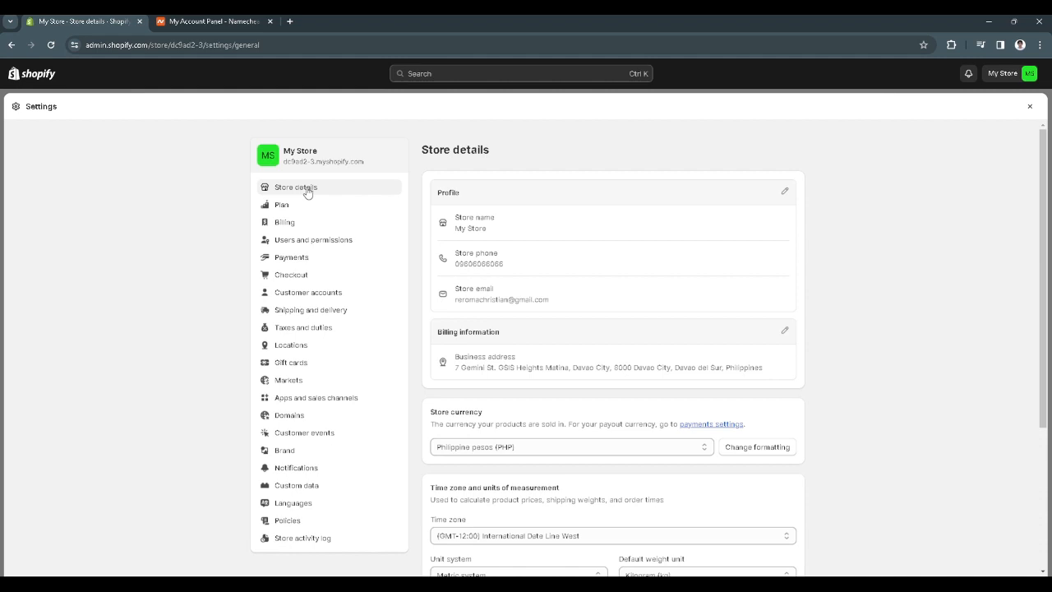
mouse_move(293, 206)
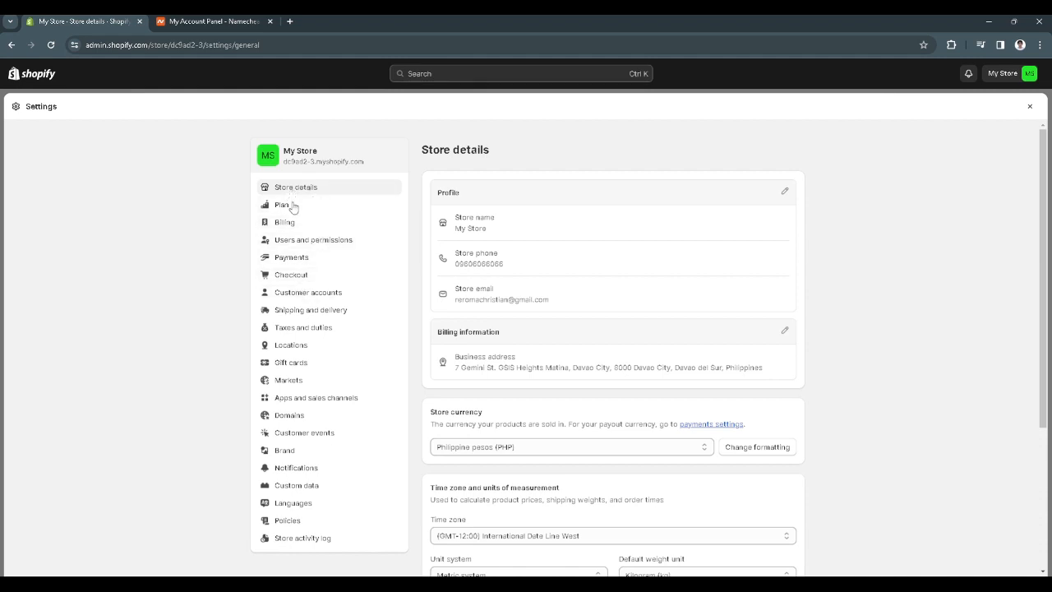
mouse_move(290, 414)
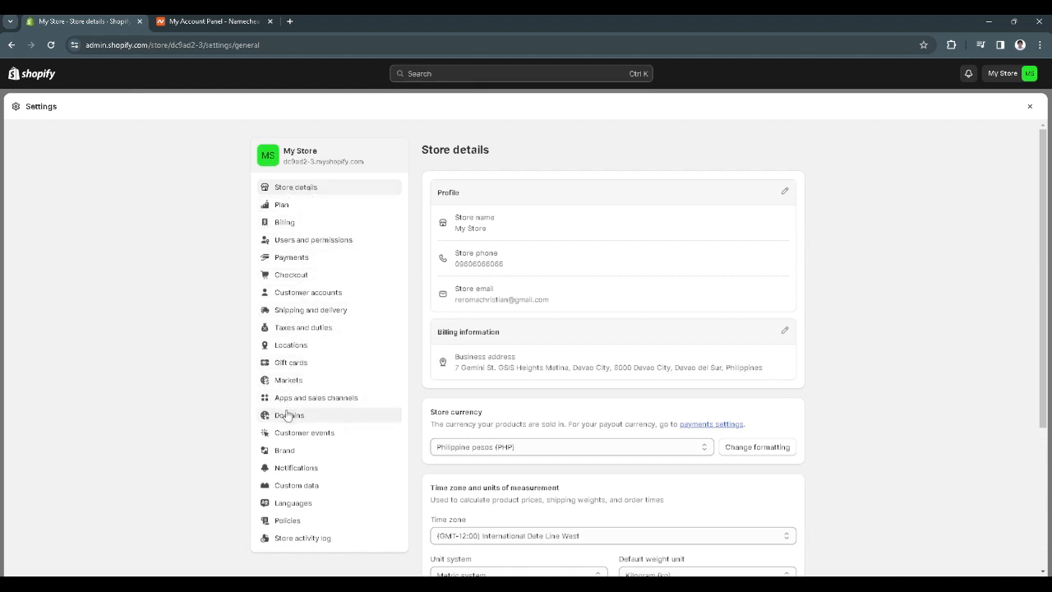
left_click(289, 414)
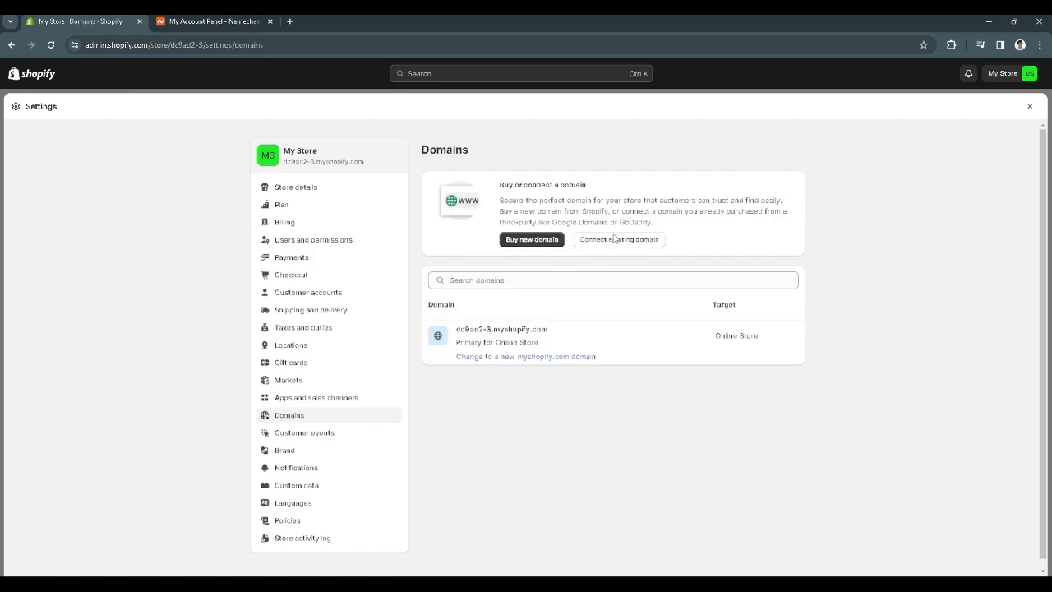
mouse_move(613, 260)
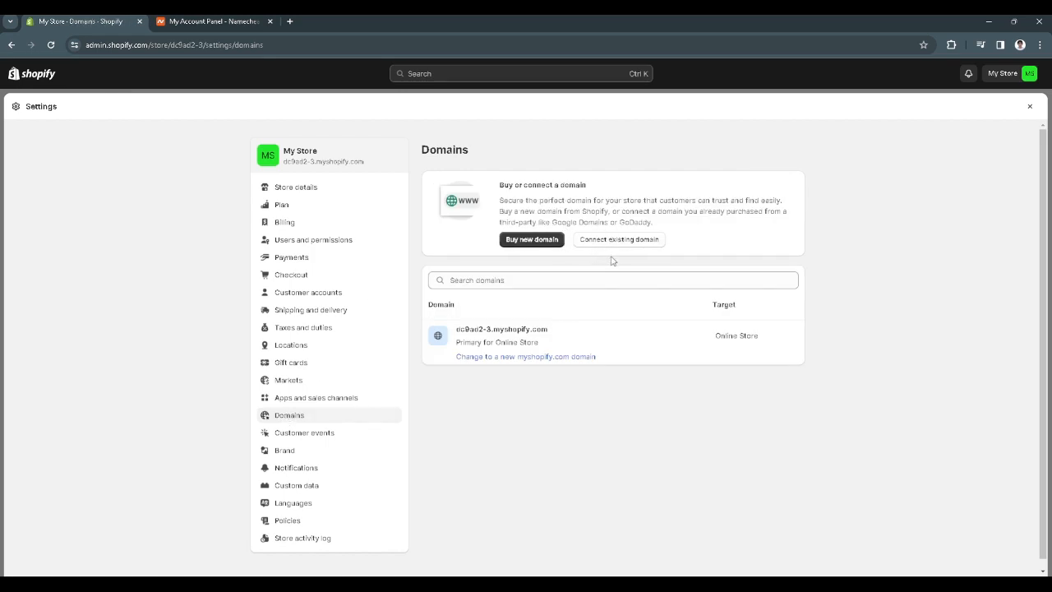
- Start 'Connect existing domain', then switch to the Namecheap account tab
left_click(618, 240)
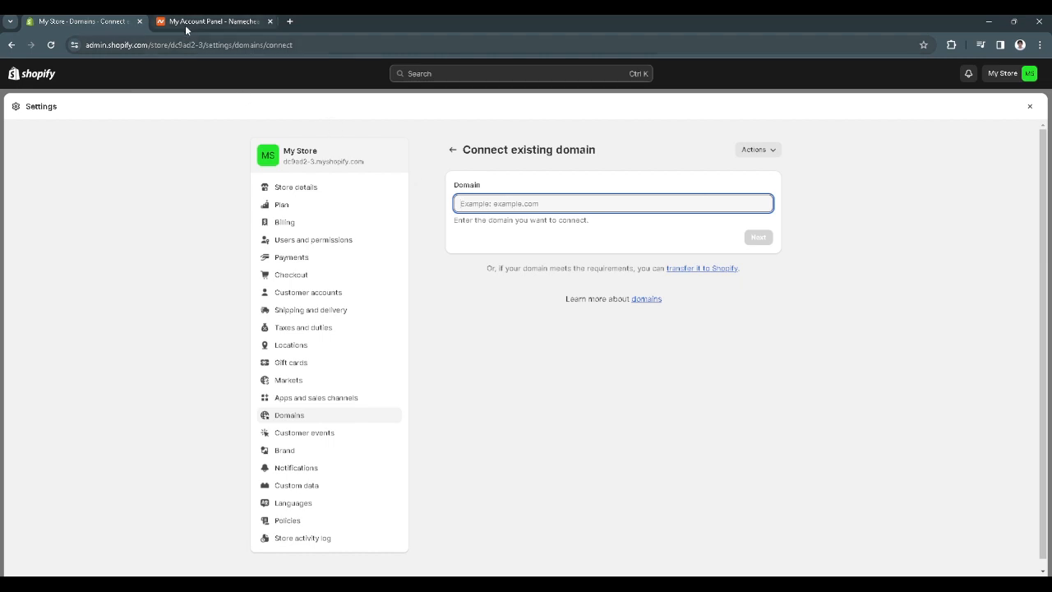
left_click(214, 20)
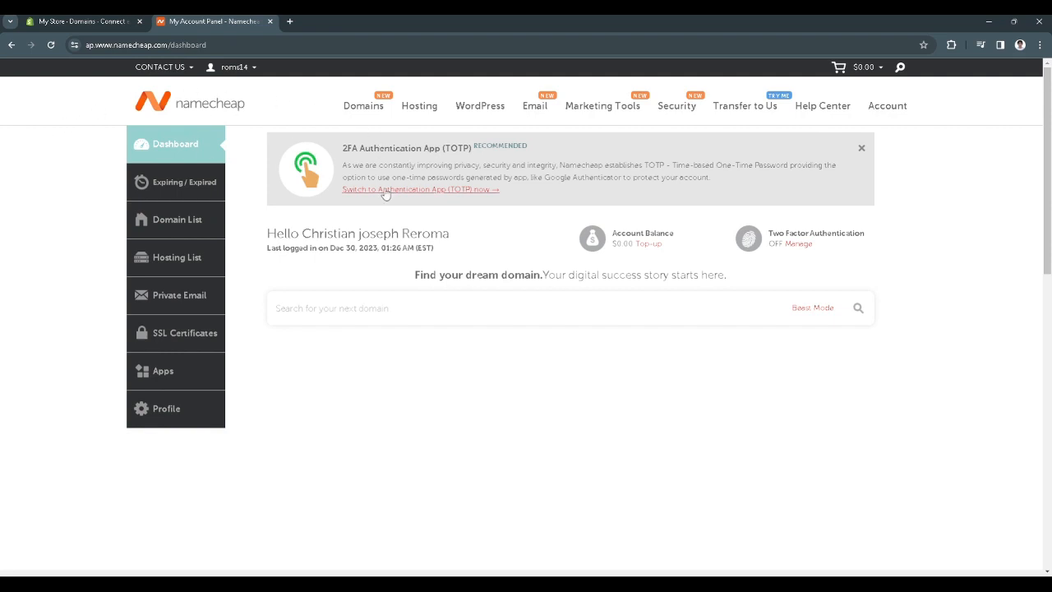
mouse_move(365, 190)
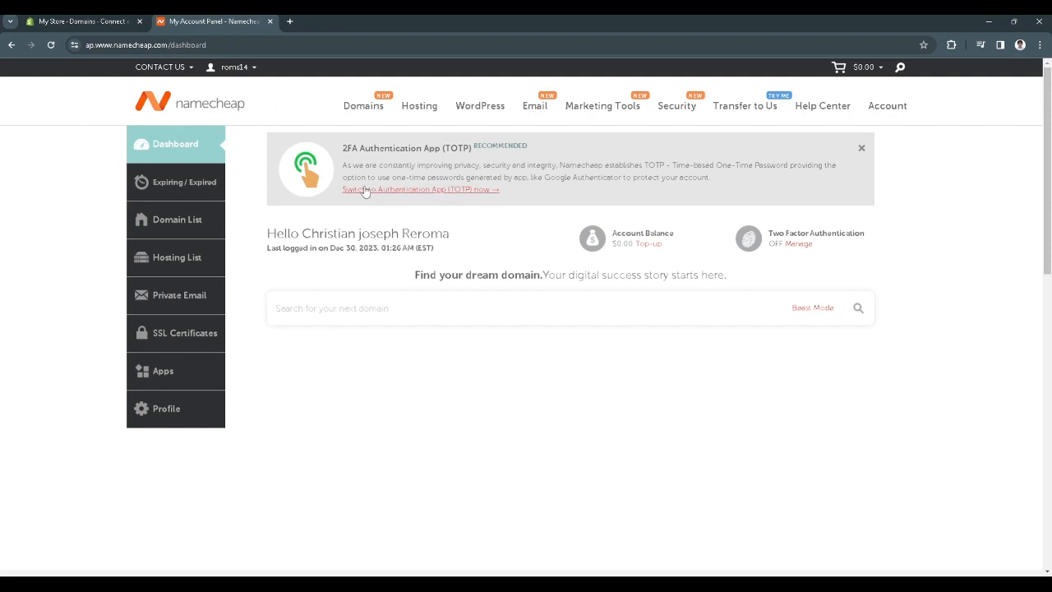
mouse_move(361, 189)
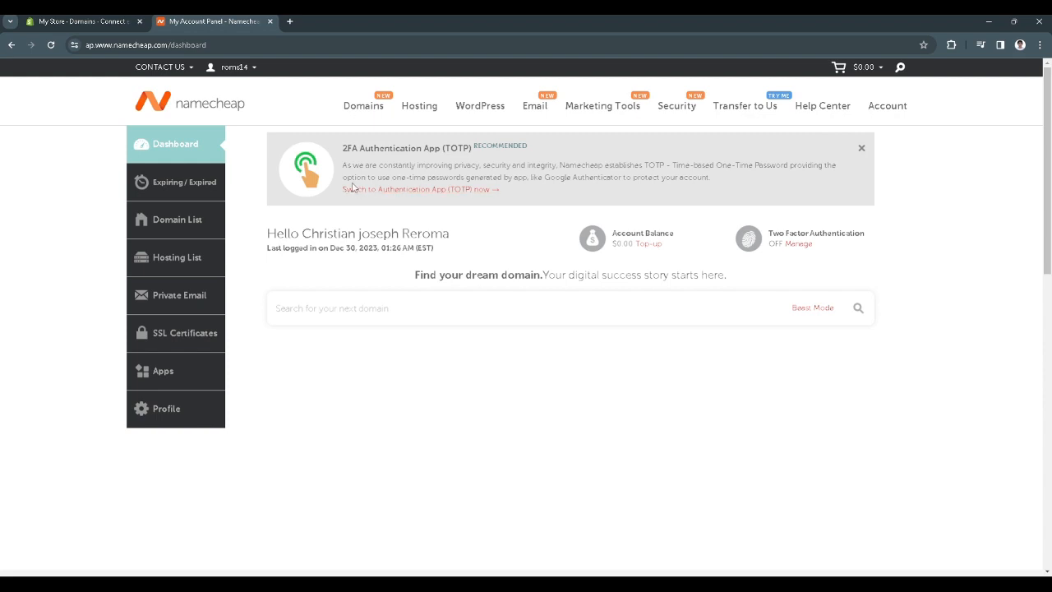
mouse_move(178, 227)
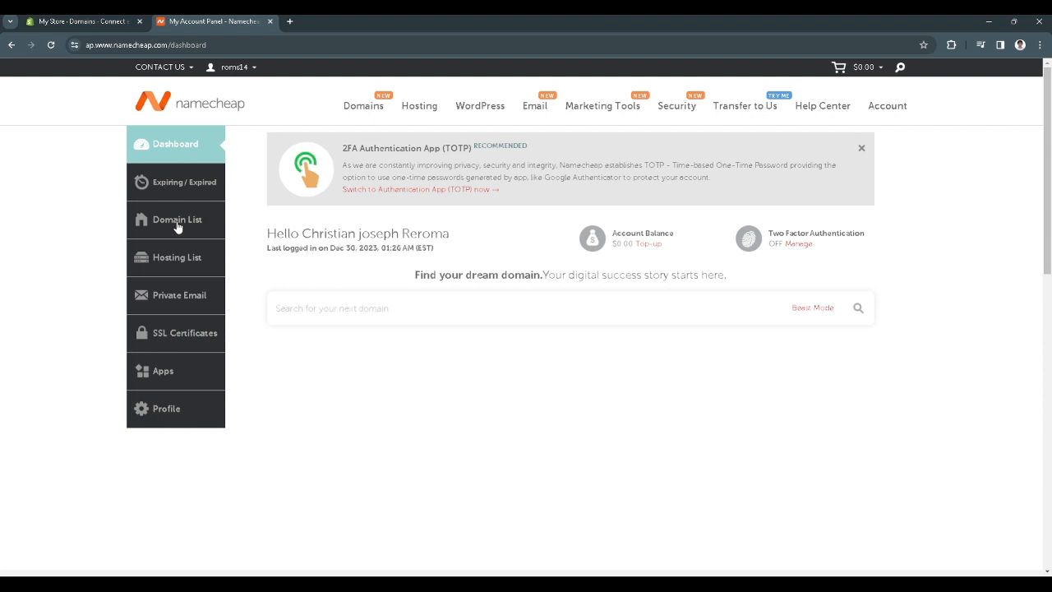
- Go to Domain List in the Namecheap sidebar
left_click(178, 220)
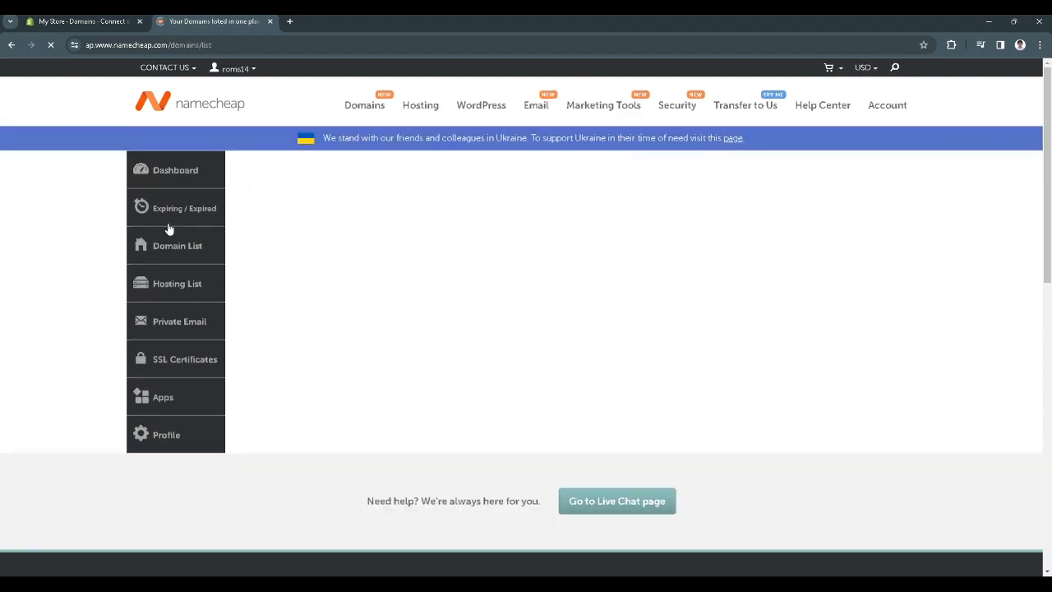
left_click(178, 245)
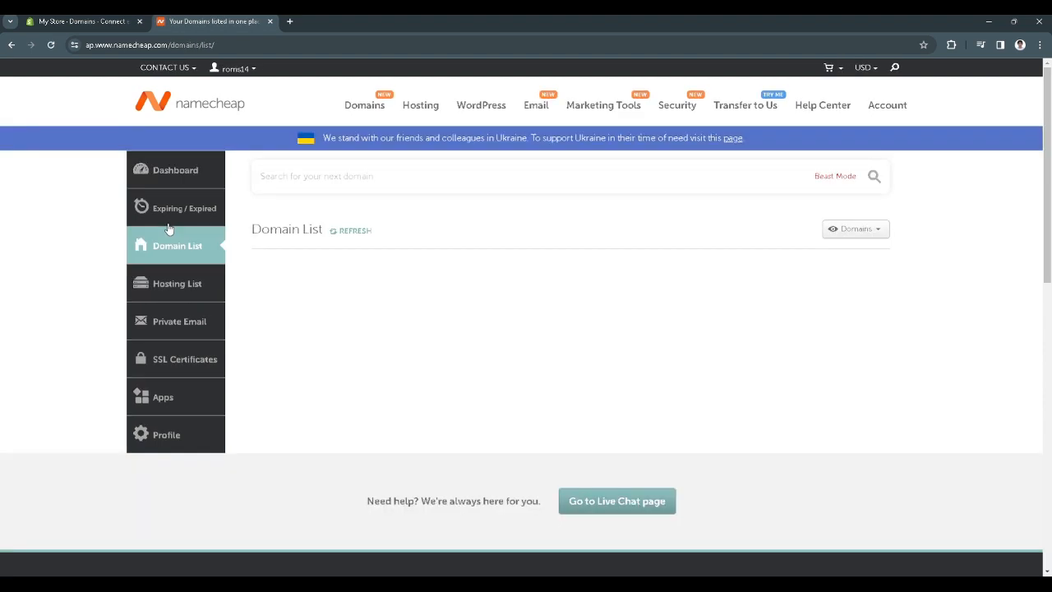
mouse_move(599, 307)
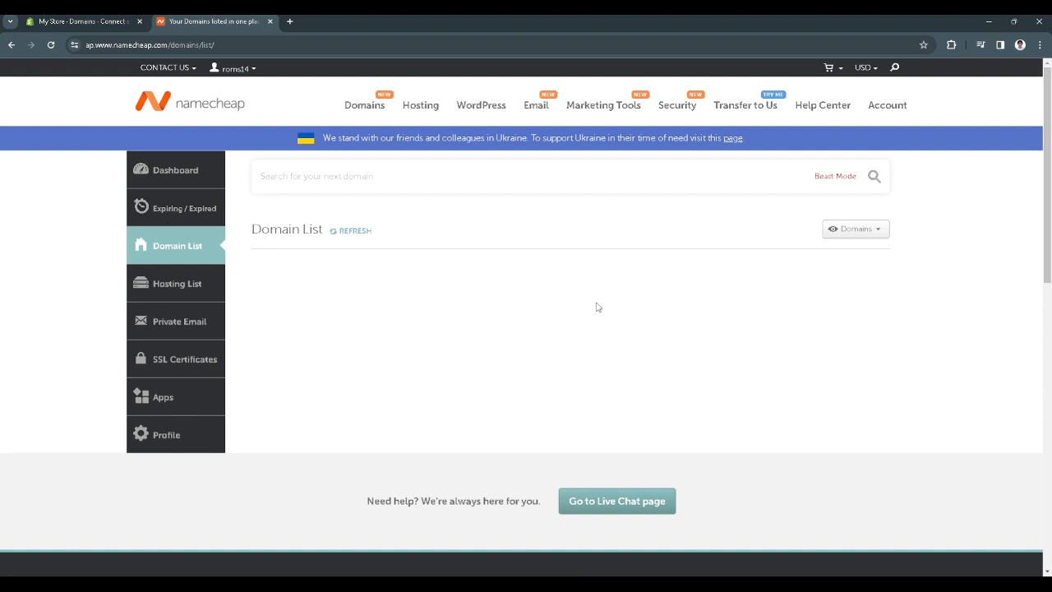
mouse_move(405, 306)
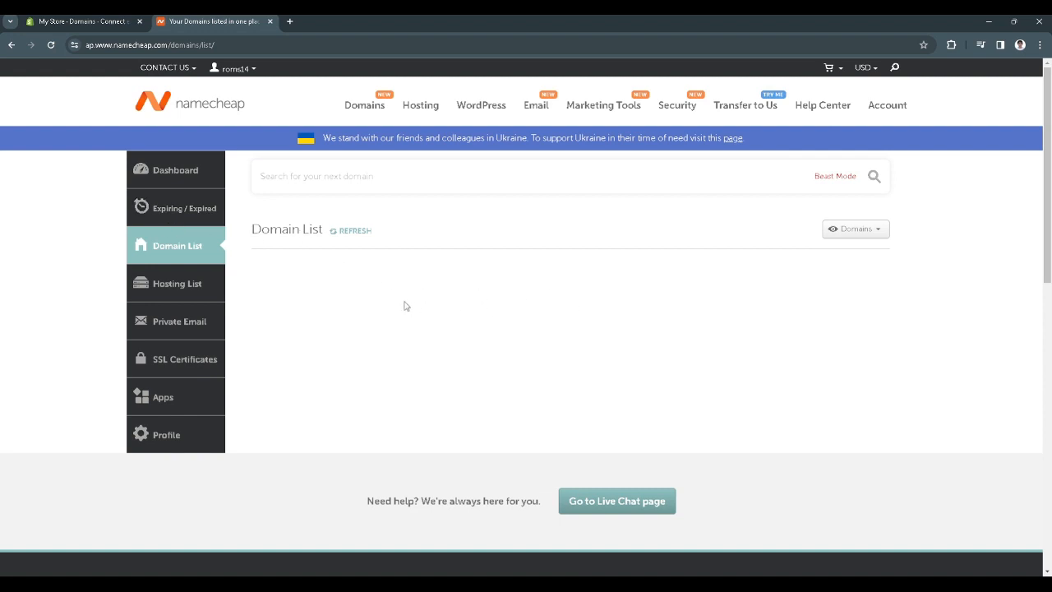
mouse_move(506, 302)
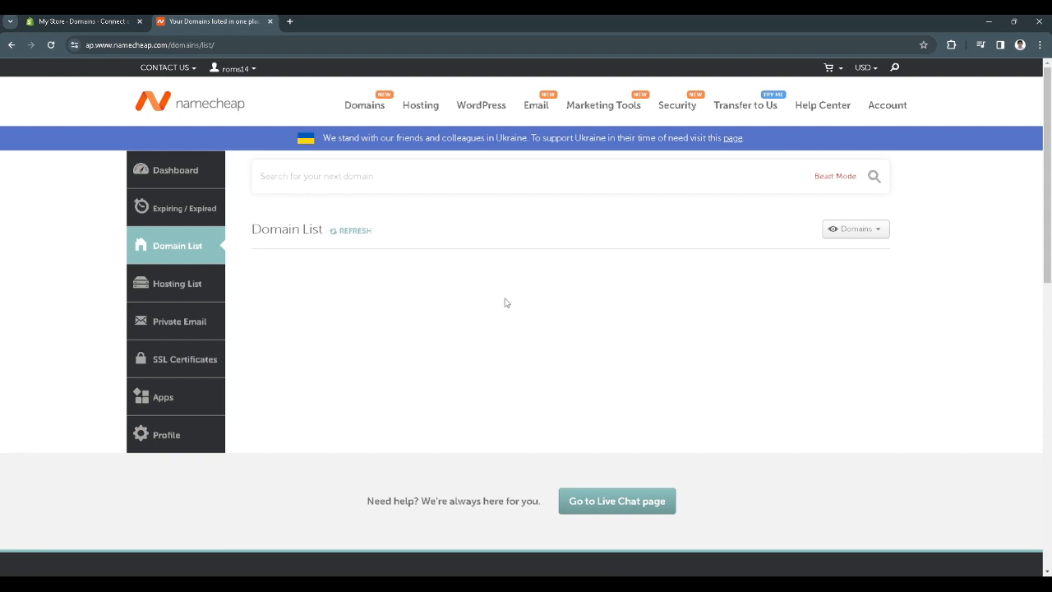
mouse_move(355, 234)
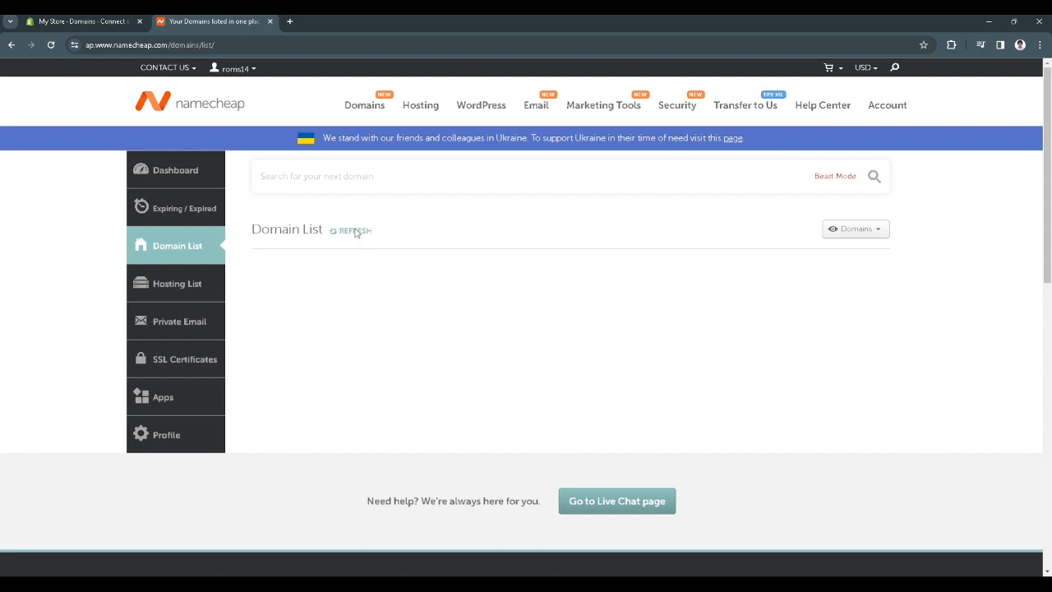
mouse_move(737, 263)
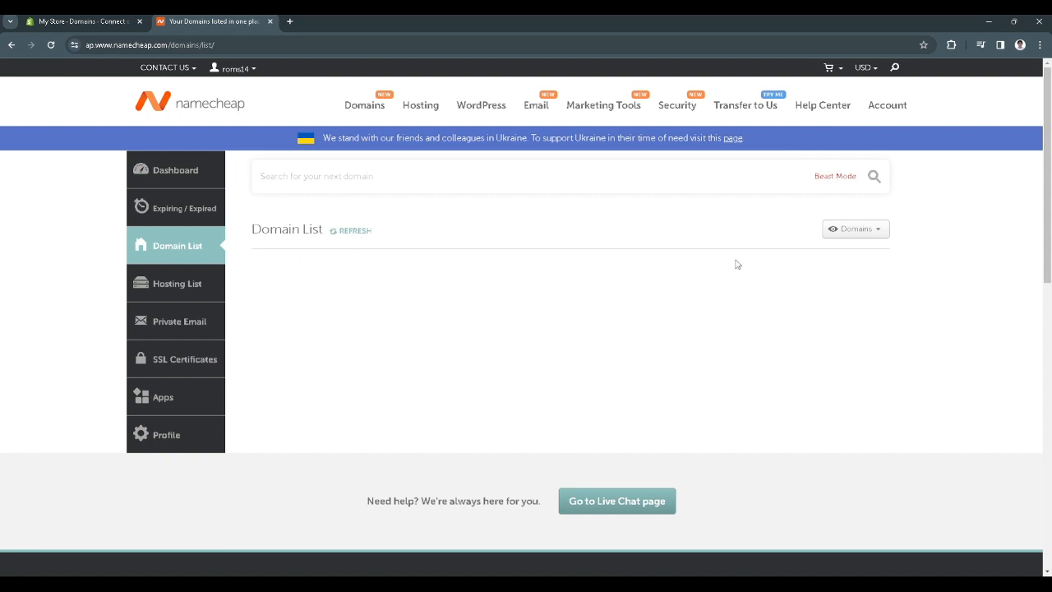
mouse_move(339, 283)
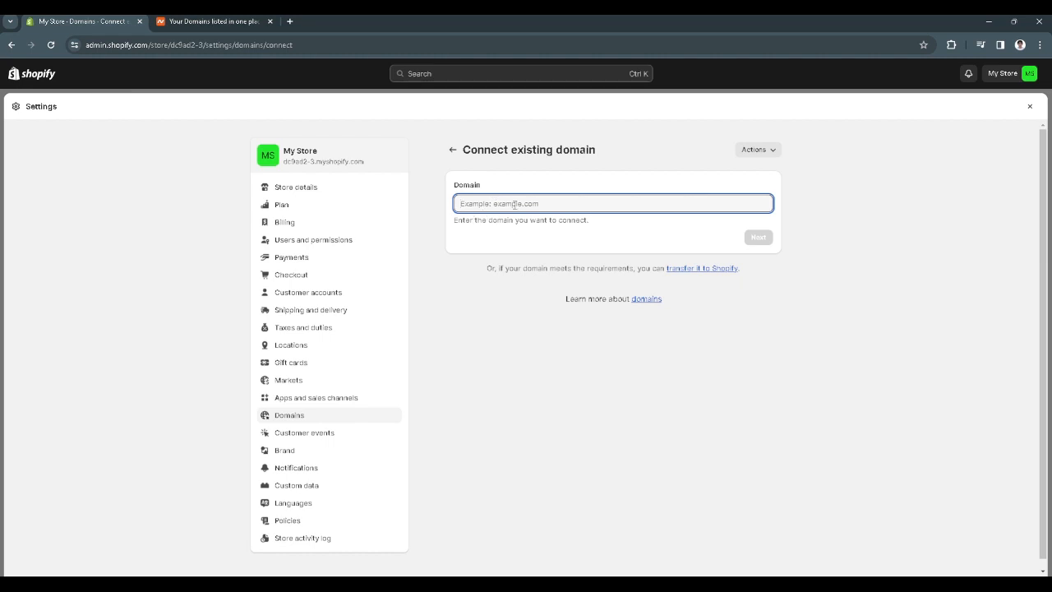
mouse_move(732, 243)
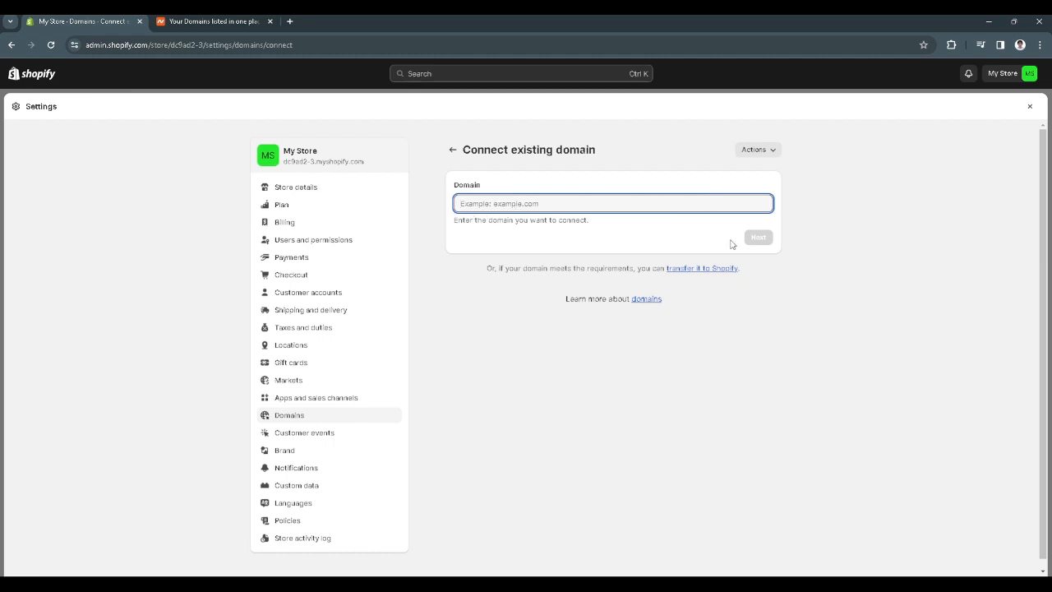
mouse_move(753, 254)
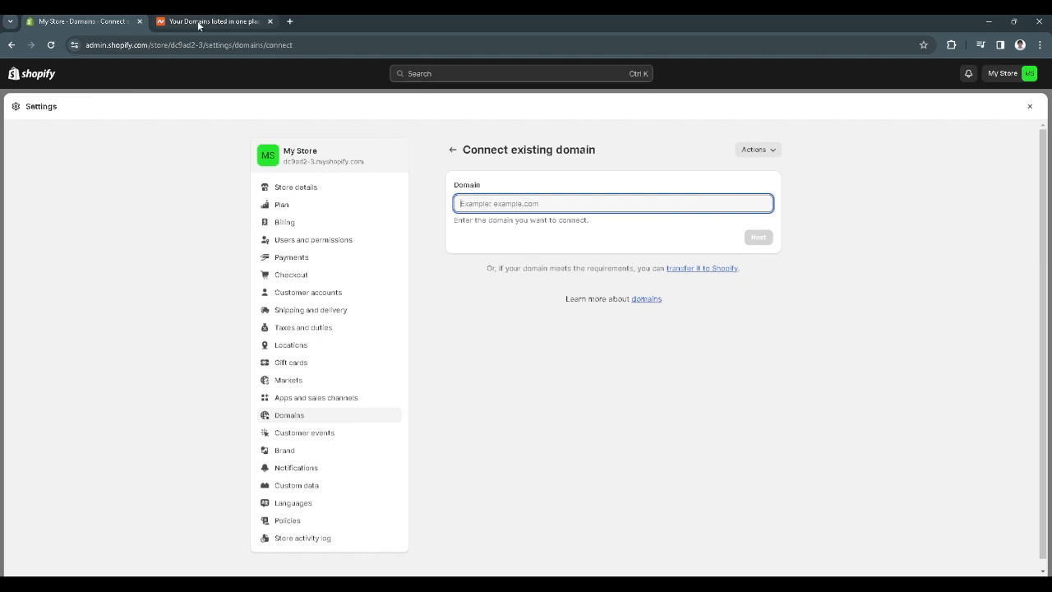
left_click(418, 280)
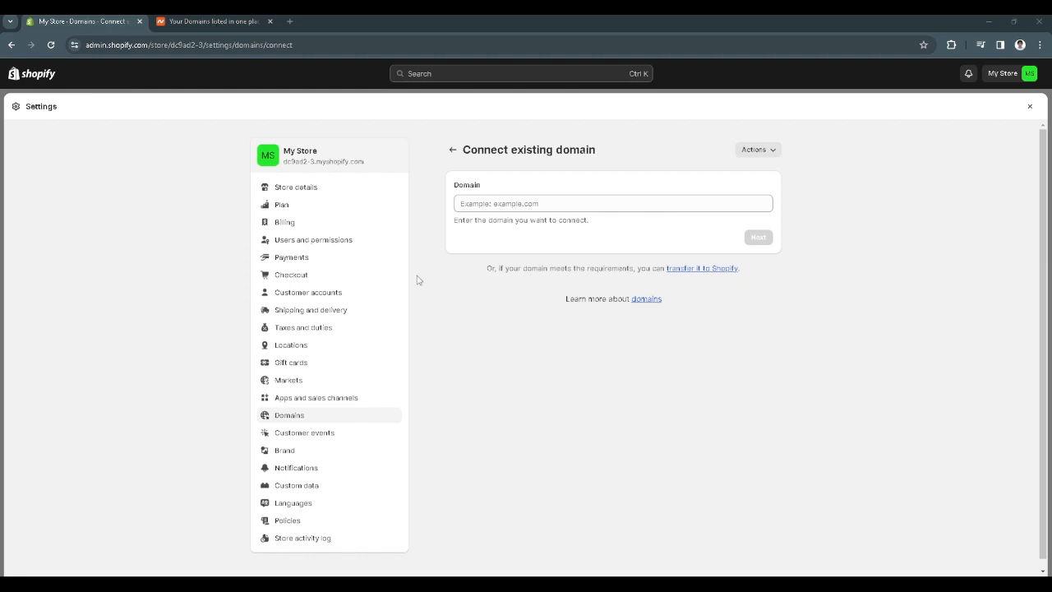
mouse_move(288, 323)
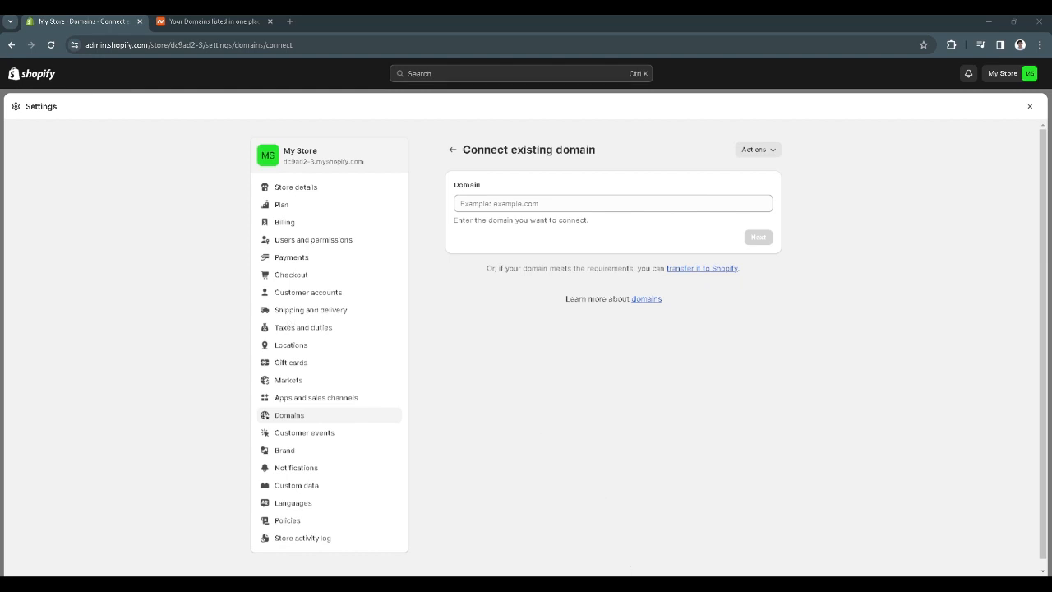
left_click(611, 204)
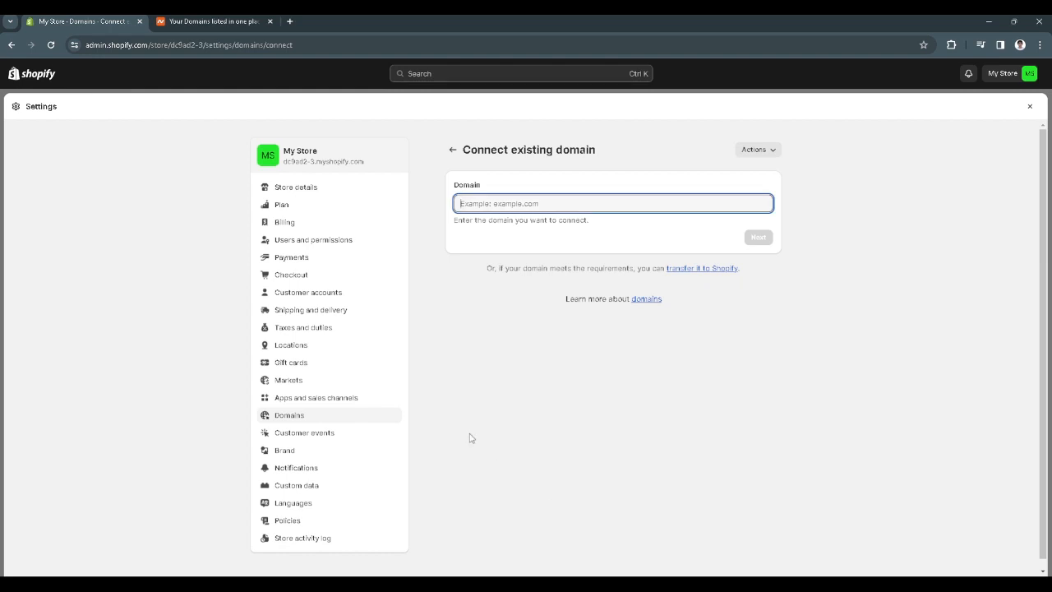